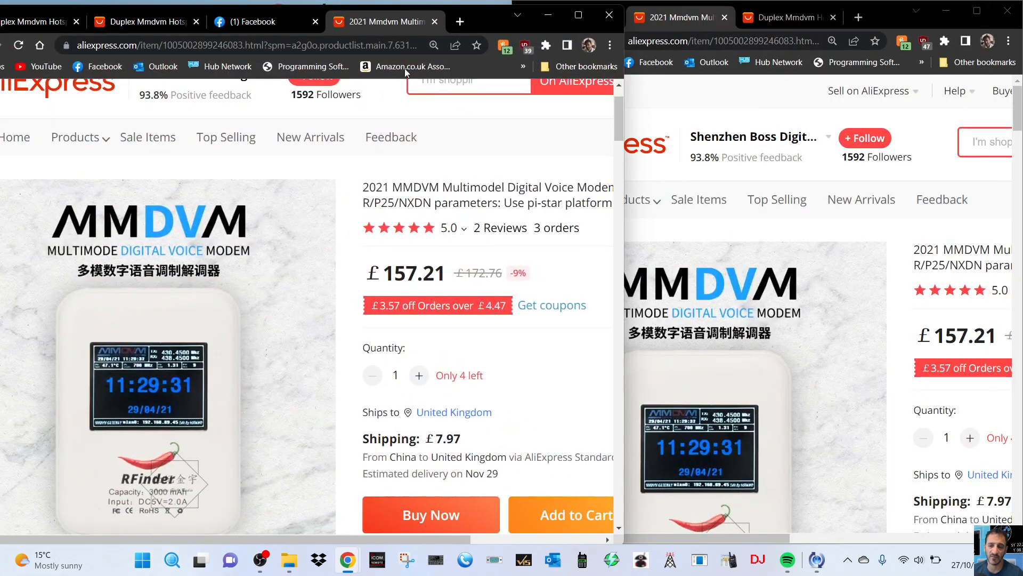
mouse_move(696, 96)
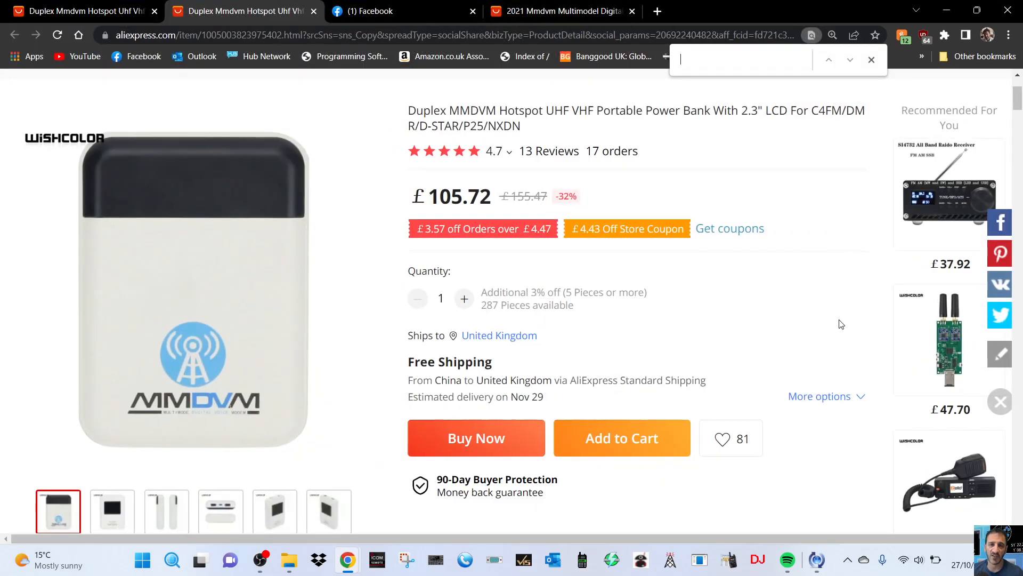
scroll(down, 3)
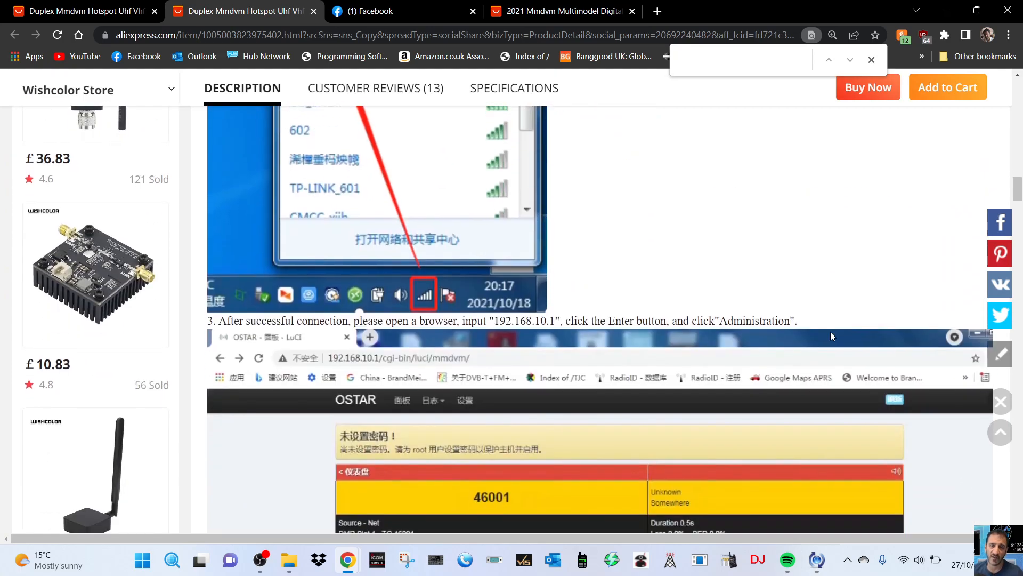
scroll(down, 3)
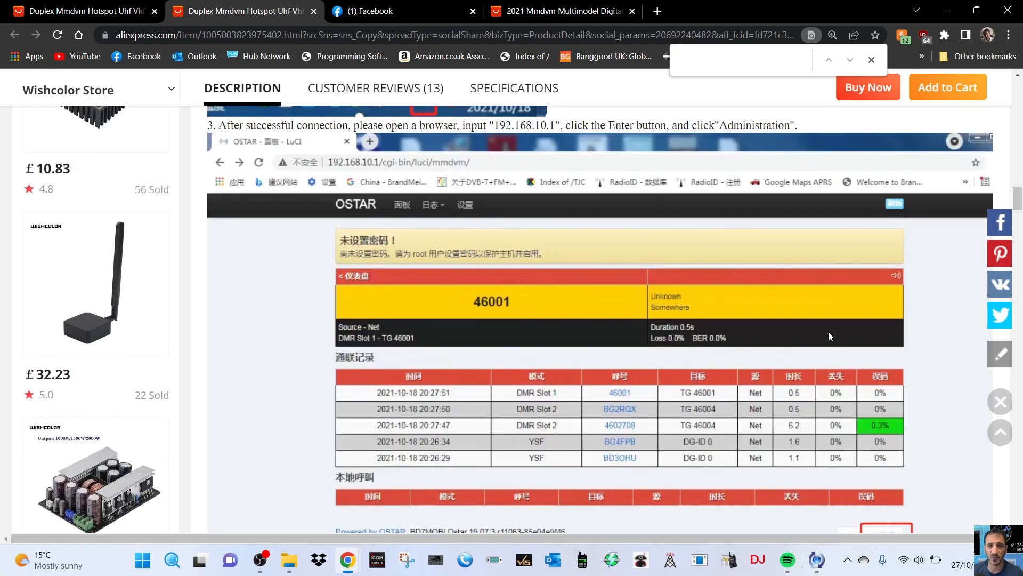
scroll(up, 3)
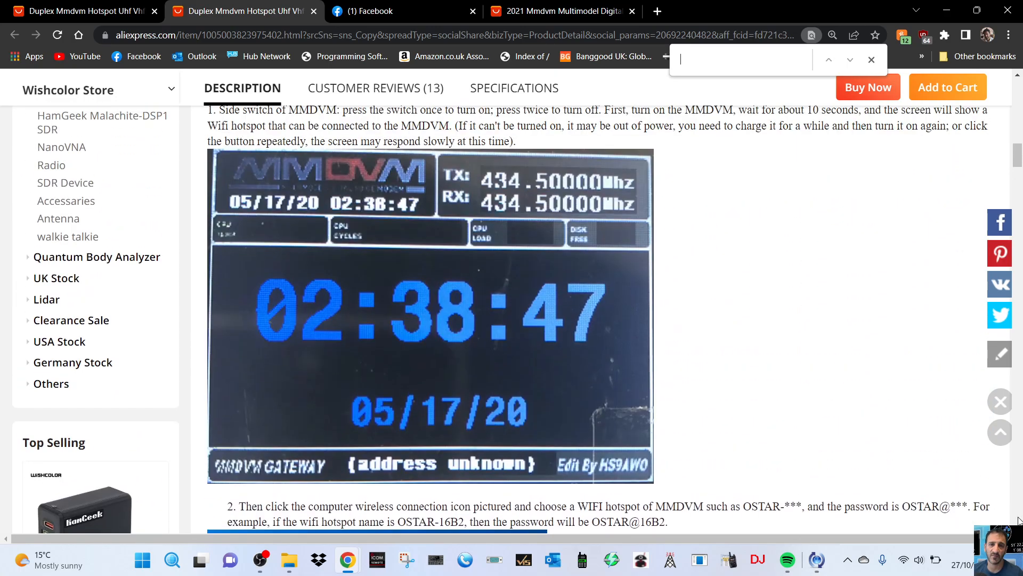
scroll(down, 3)
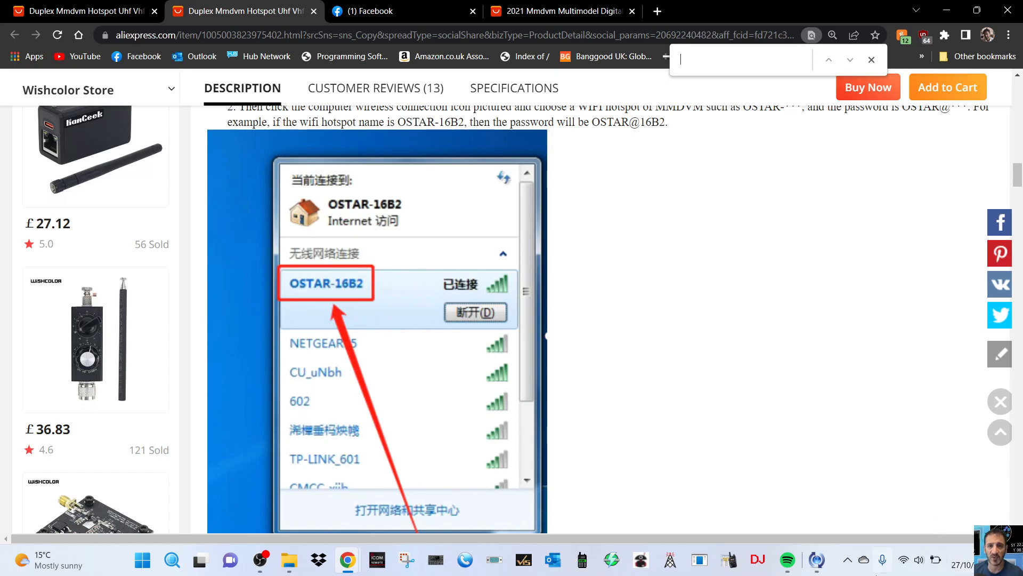
Show Windows 11's nearby Wi-Fi networks beside the OSTAR hotspot instructions.
click(919, 560)
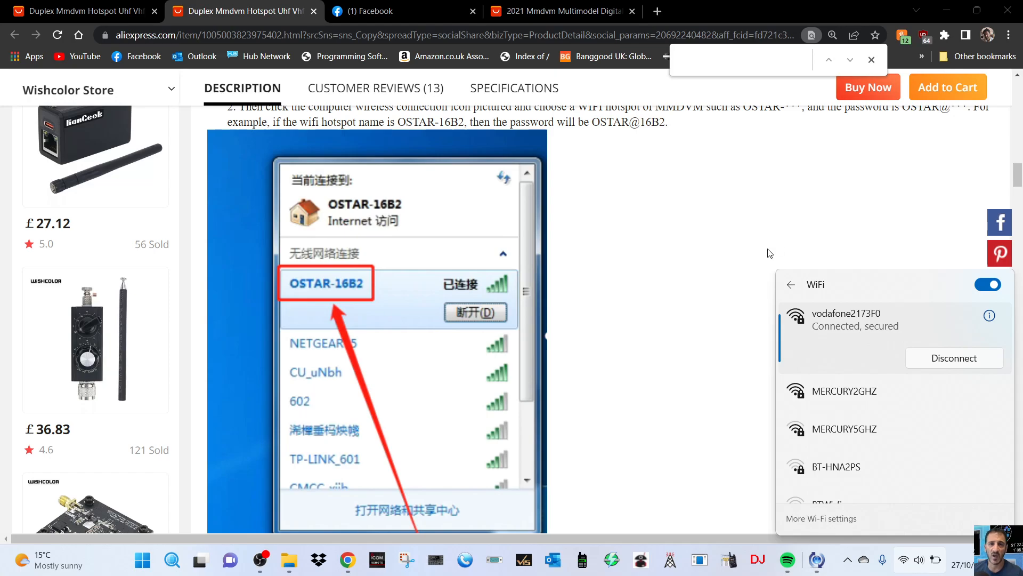
scroll(down, 3)
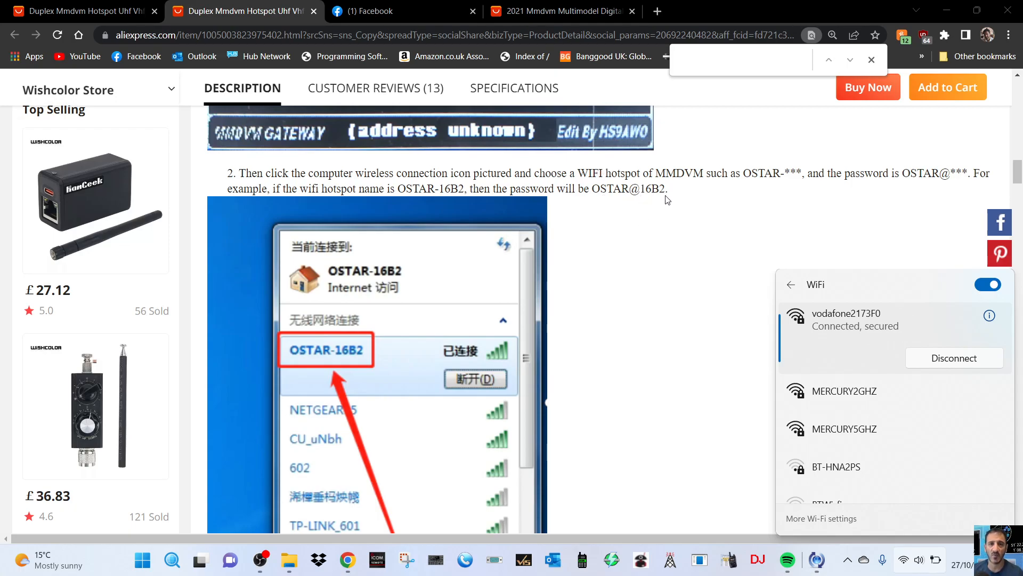
mouse_move(658, 205)
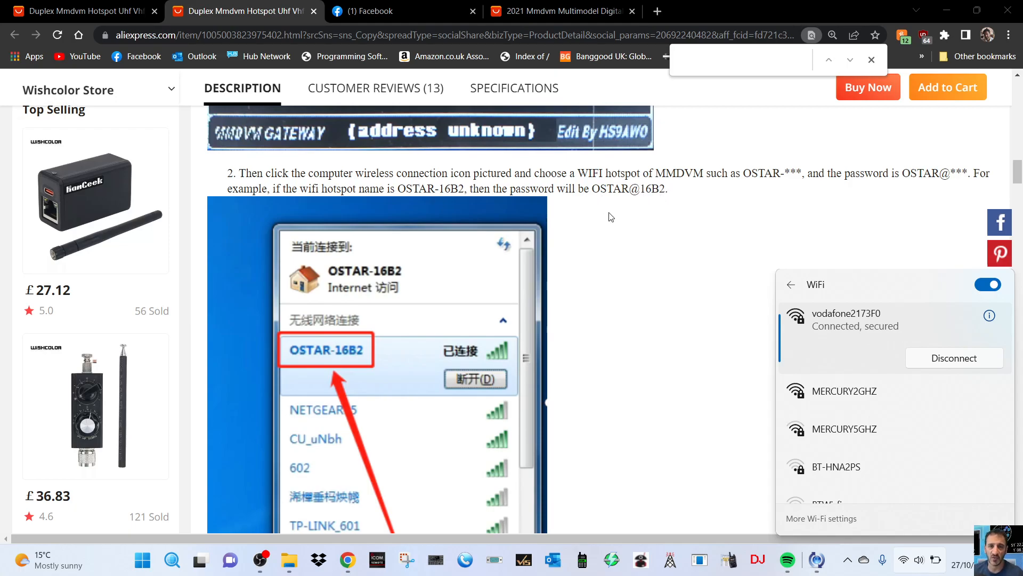
mouse_move(699, 258)
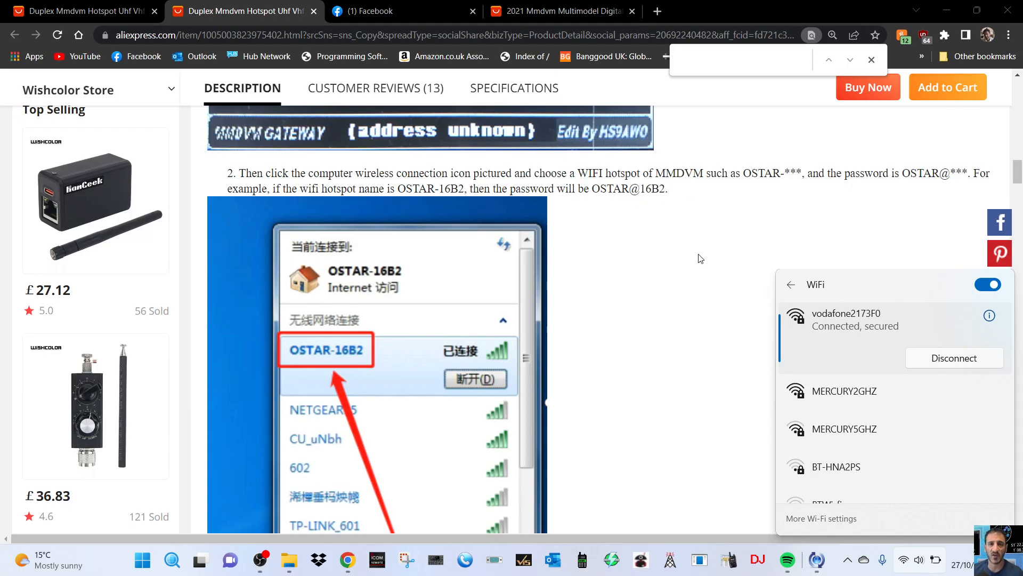
Review step 3's OSTAR dashboard and root login, then reach the 2021 MMDVM modem listing at £157.21.
scroll(down, 3)
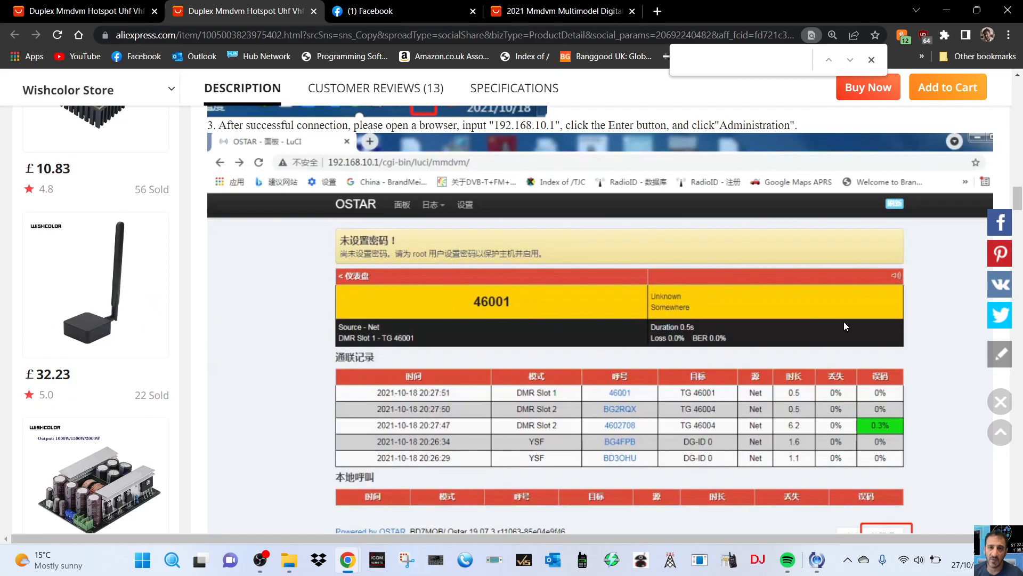
scroll(down, 3)
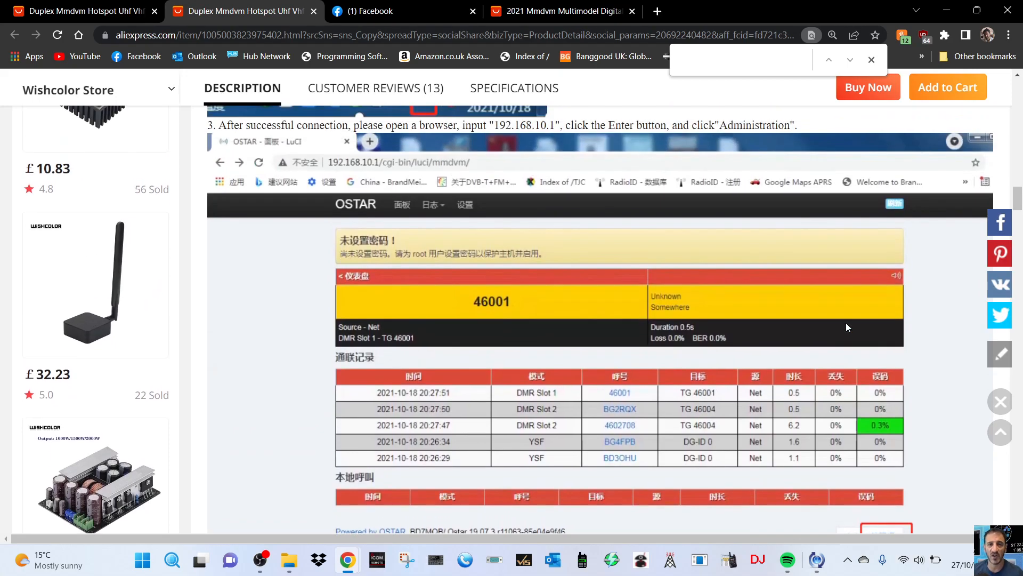
scroll(down, 3)
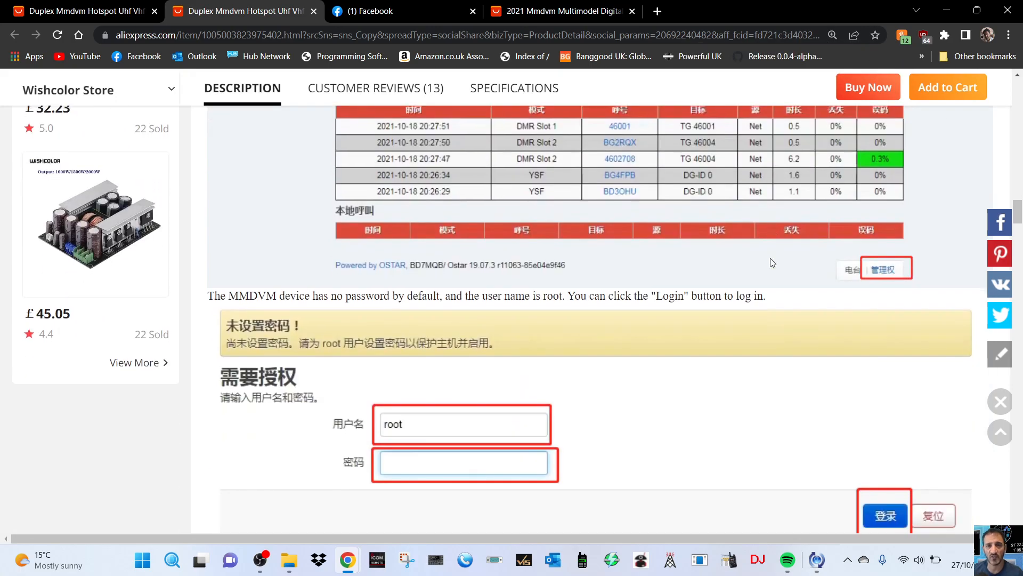
scroll(down, 3)
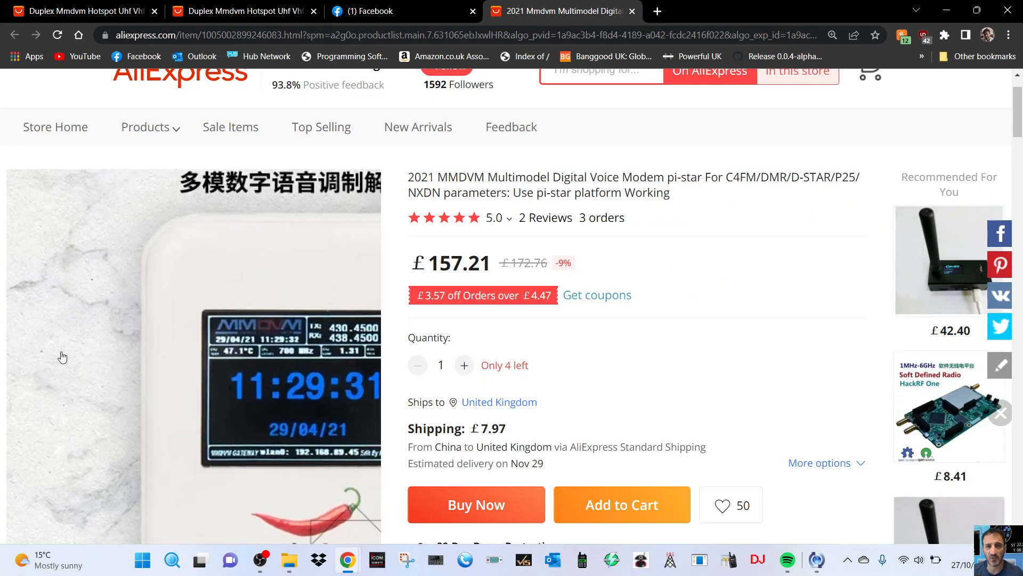
Reach the Pi-Star digital voice configuration screenshot in the 2021 MMDVM description.
scroll(down, 3)
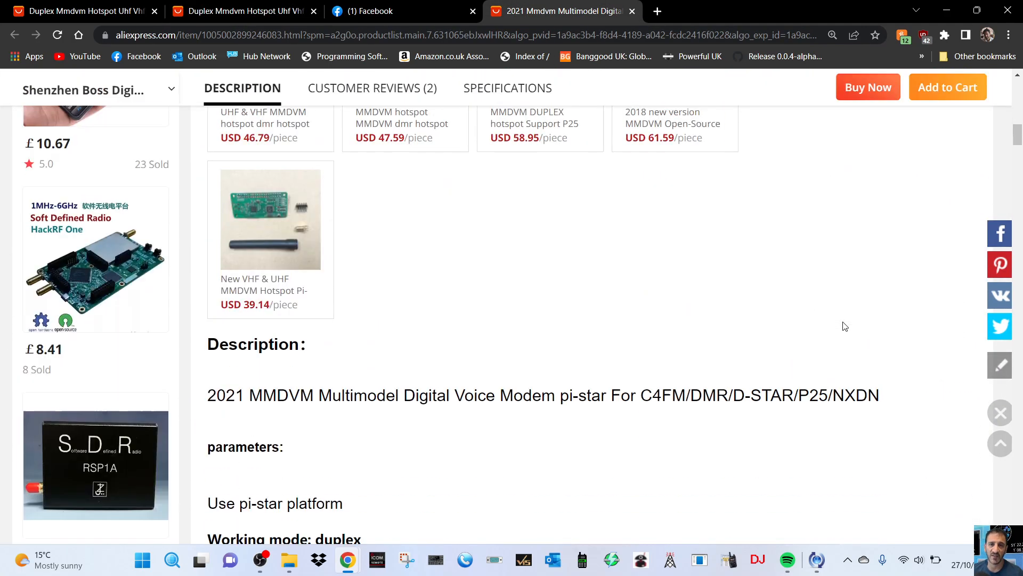
scroll(down, 3)
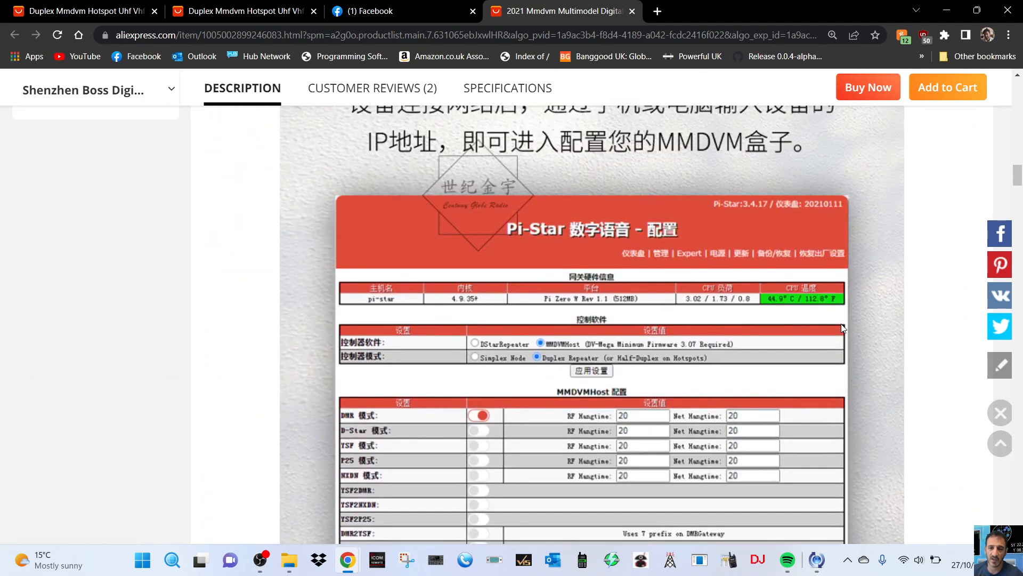
scroll(down, 3)
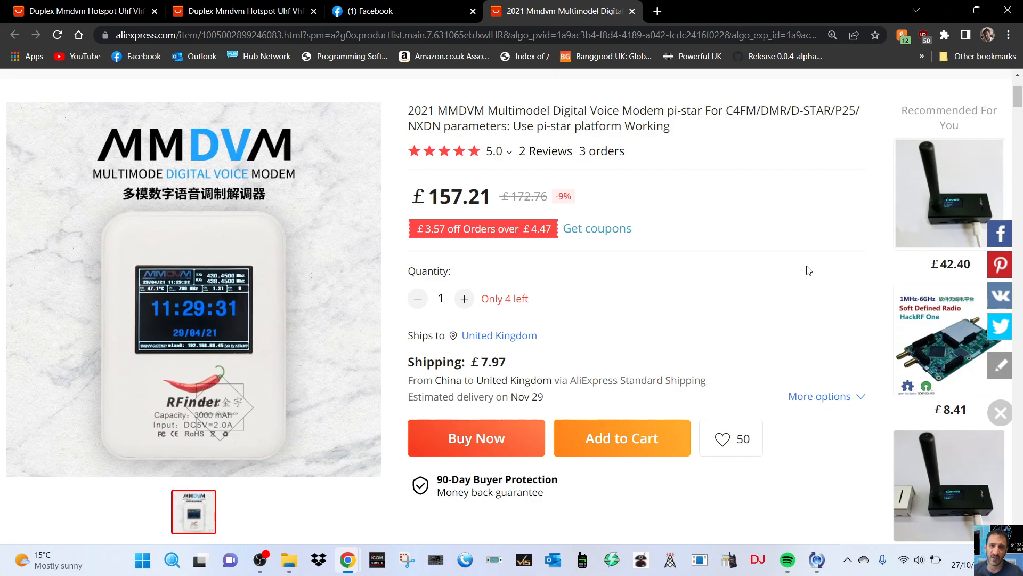
mouse_move(820, 236)
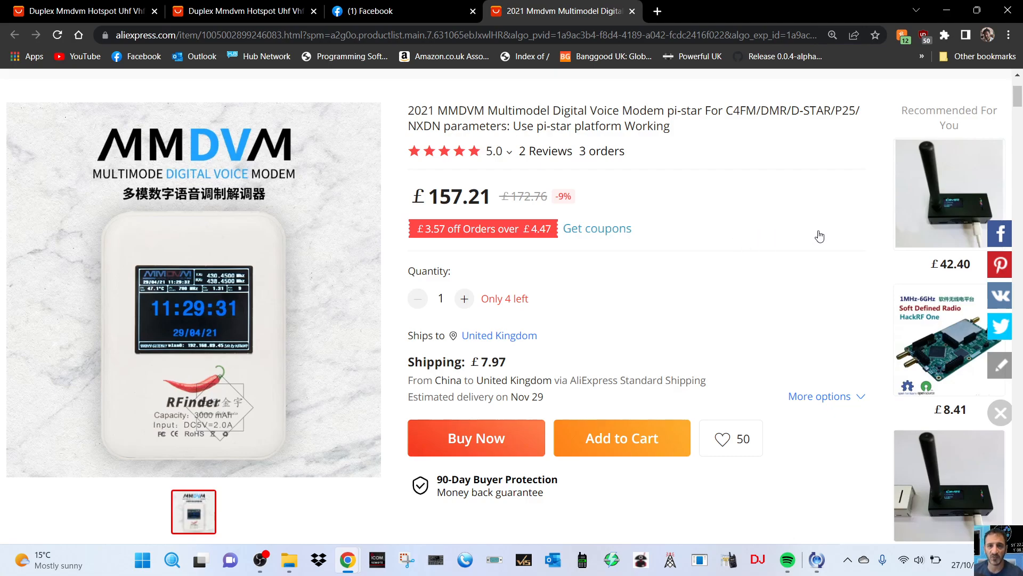